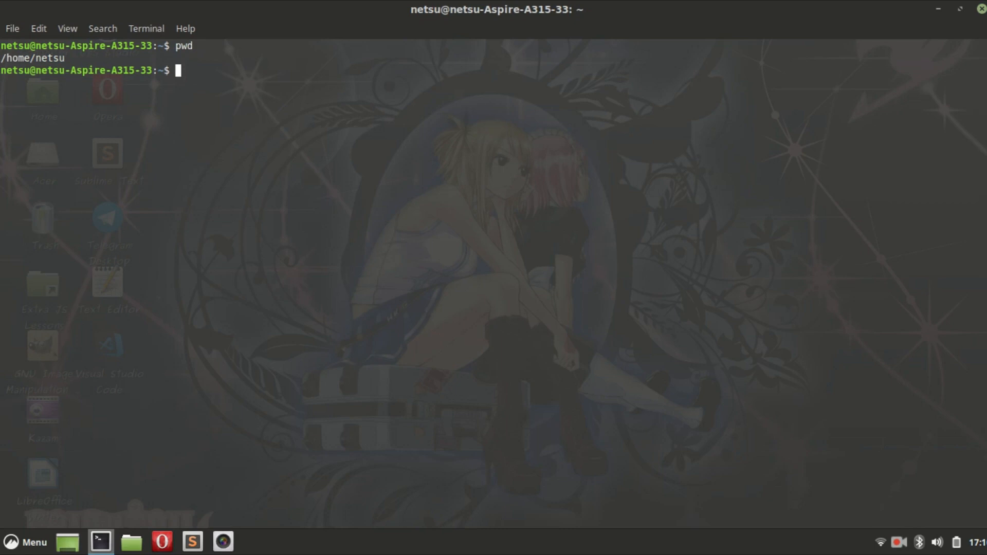
Change directory into Documents/Anime/My Anime Watchlist/Steins-Gate 0 with cd
text(cd .)
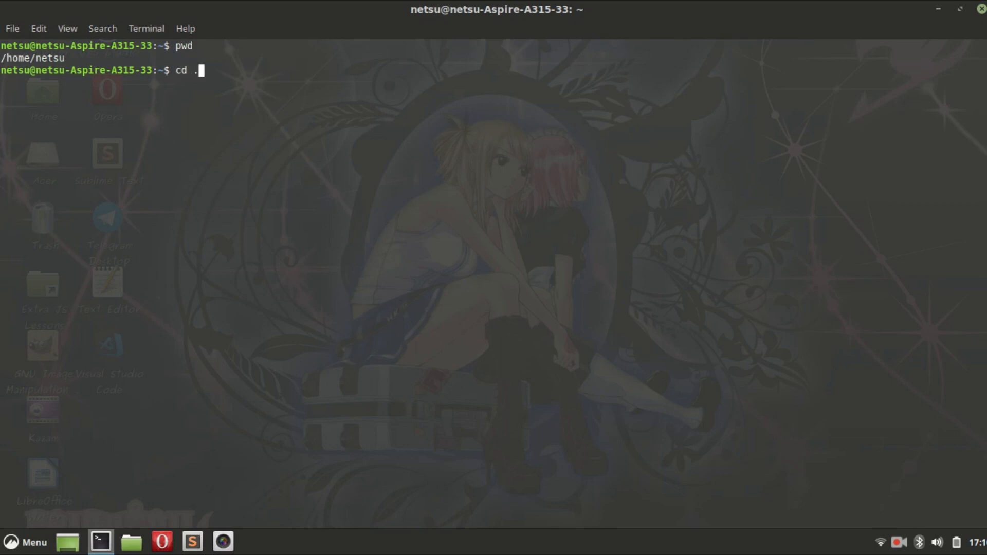
text(./../media/)
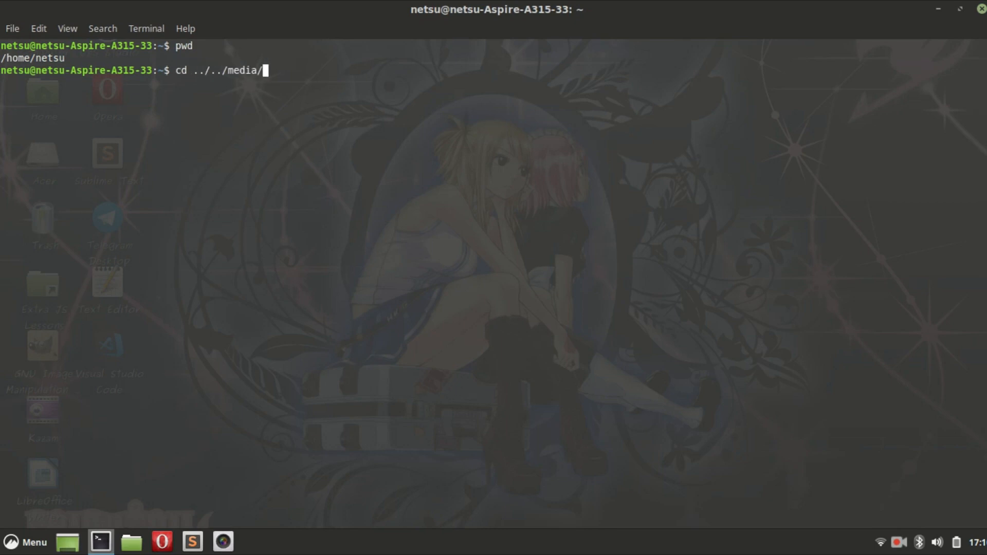
text(netsu/)
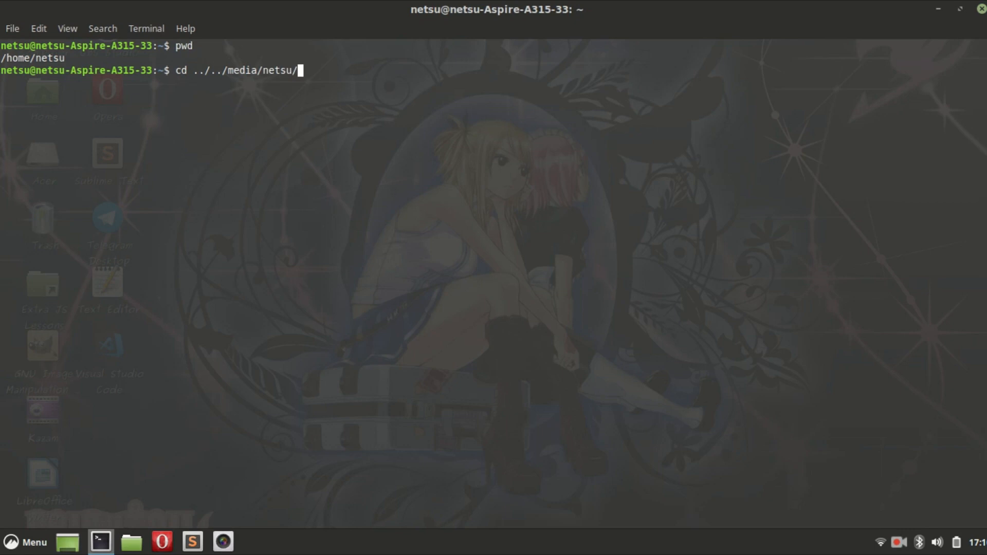
text(A)
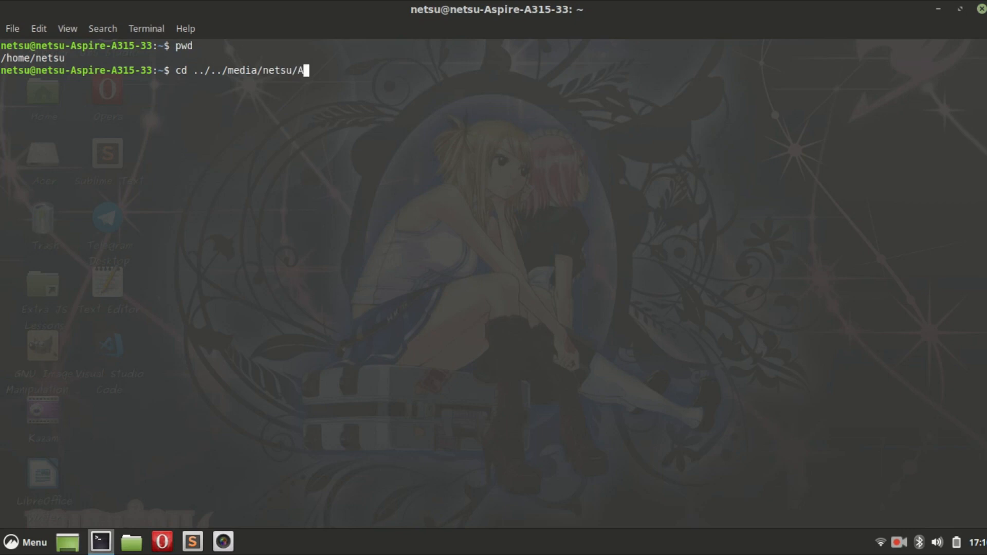
text(cer/U)
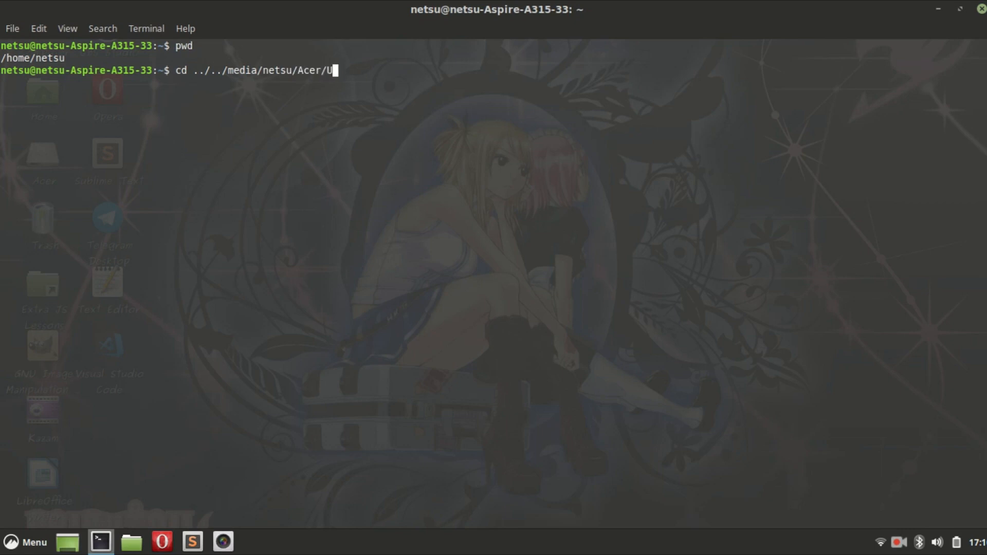
text(sers/S)
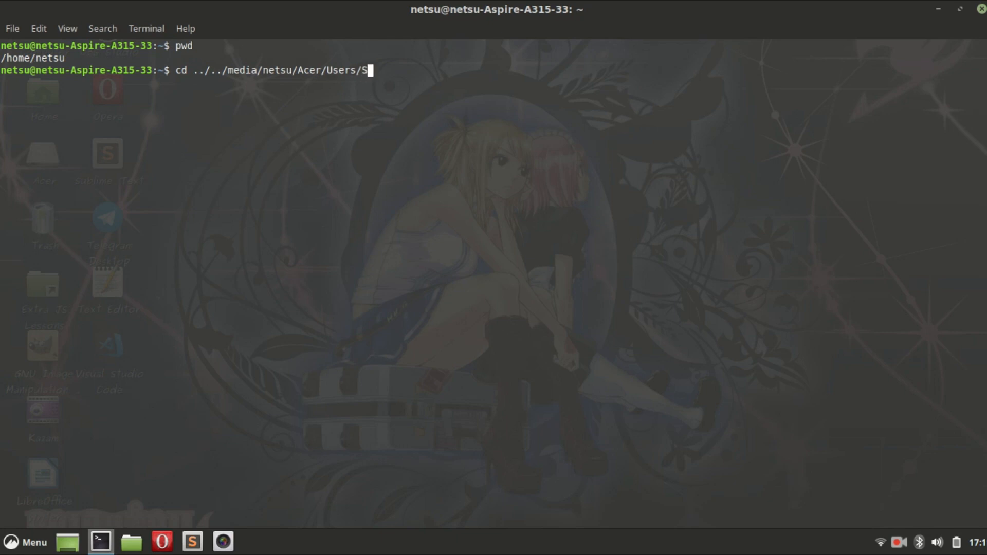
text(tephen/Doc)
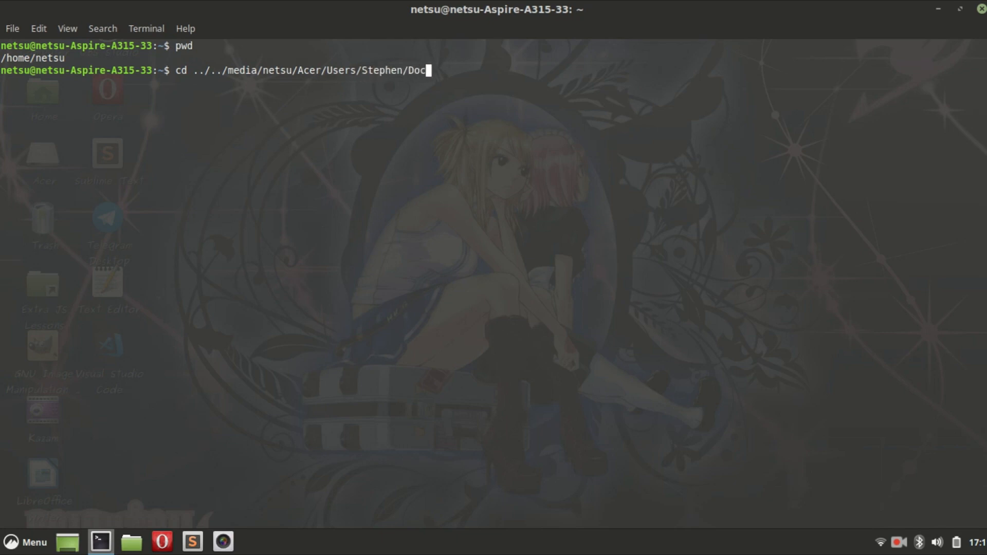
text(uments/Anime/)
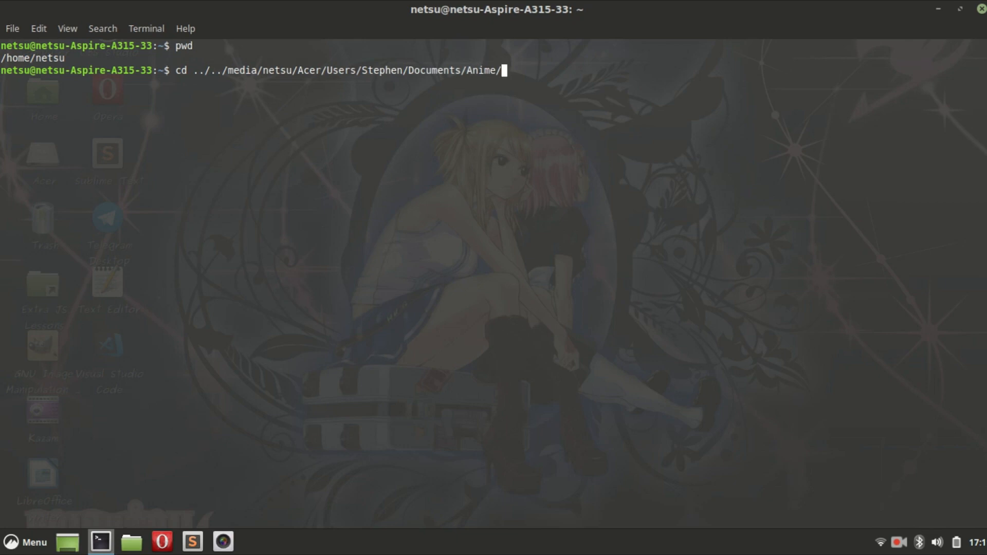
text(My\ Anime\ Watchlist/St)
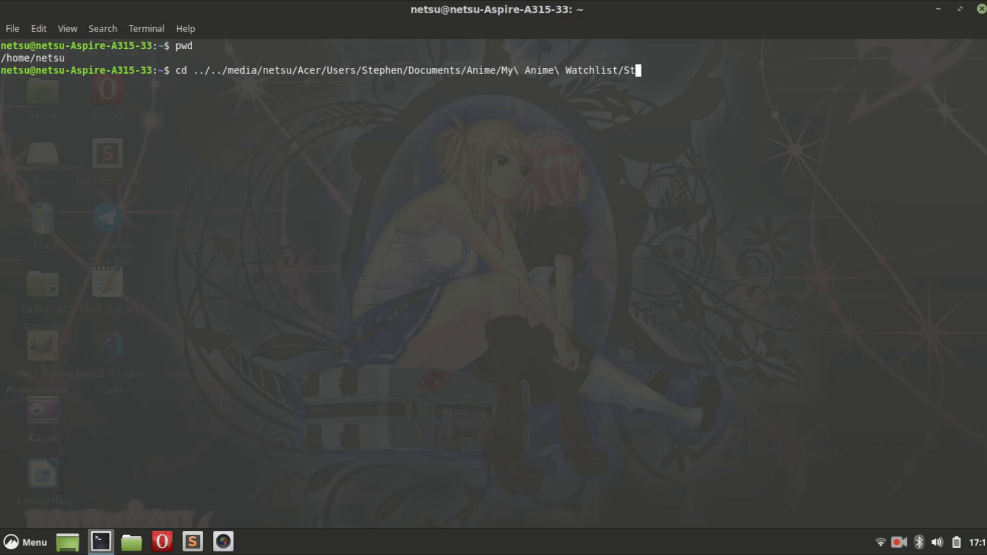
key(Return)
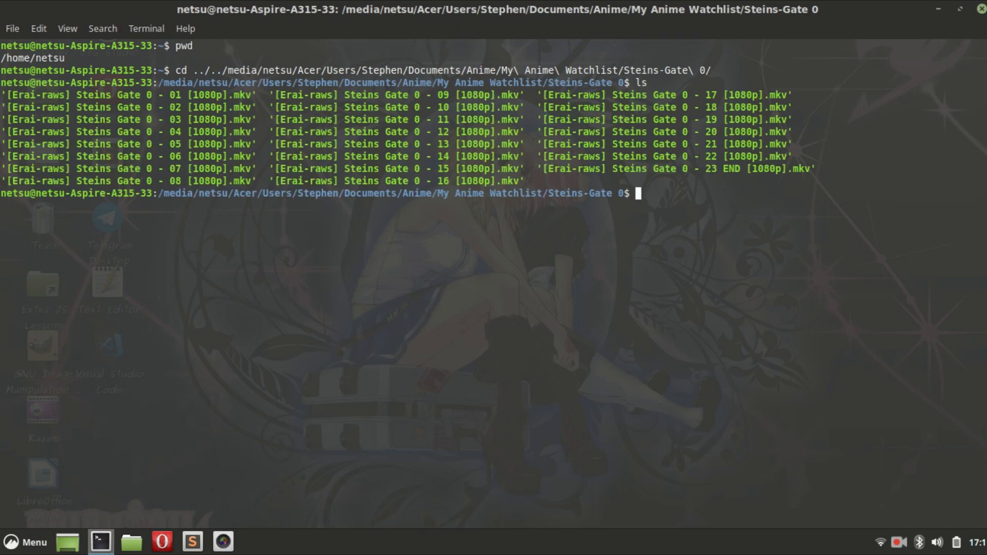
Try playing the '[Erai-raws] Steins Gate 0 - 01' file with play, which reports 'command not found'
text(olay)
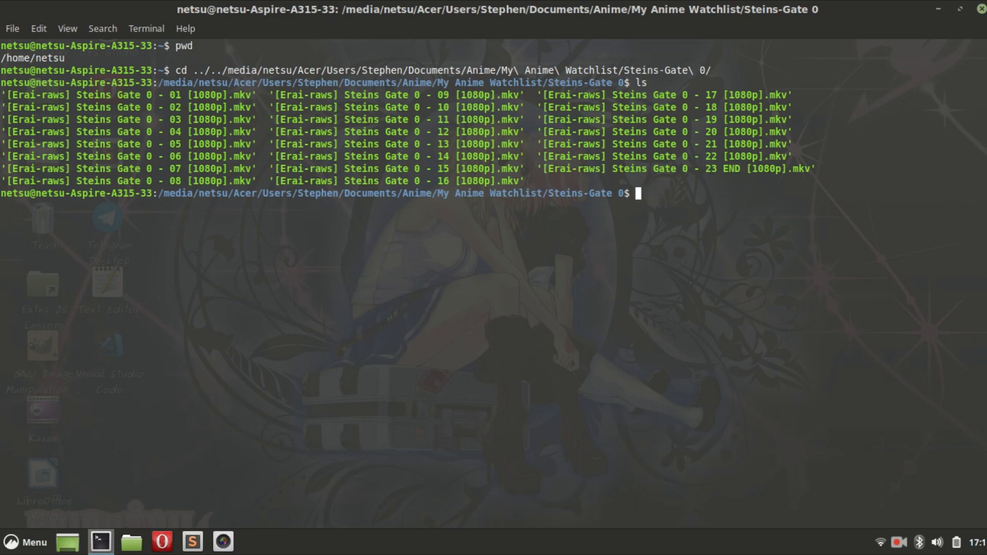
text(play)
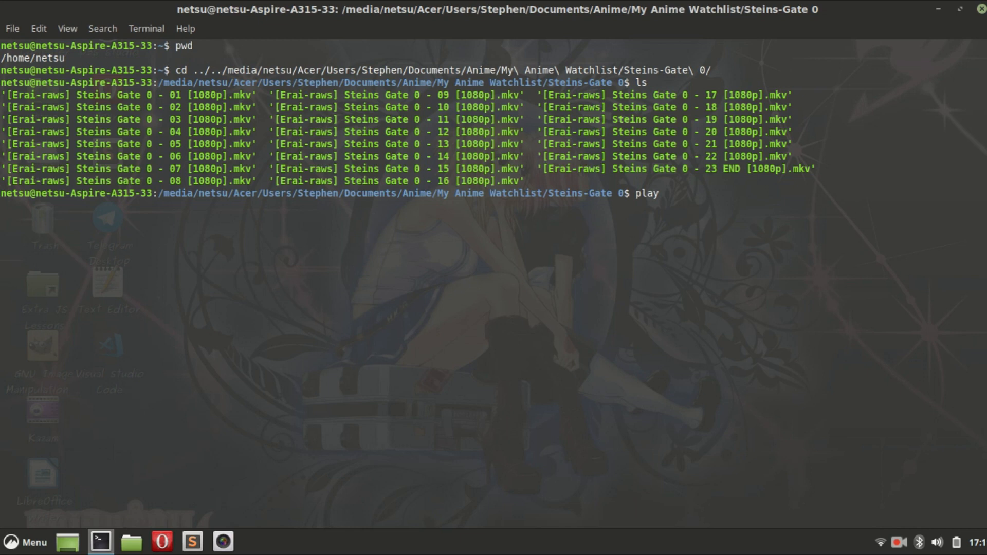
text(\[Erai-raws\]\ Steins\ Gate\ 0\ -\)
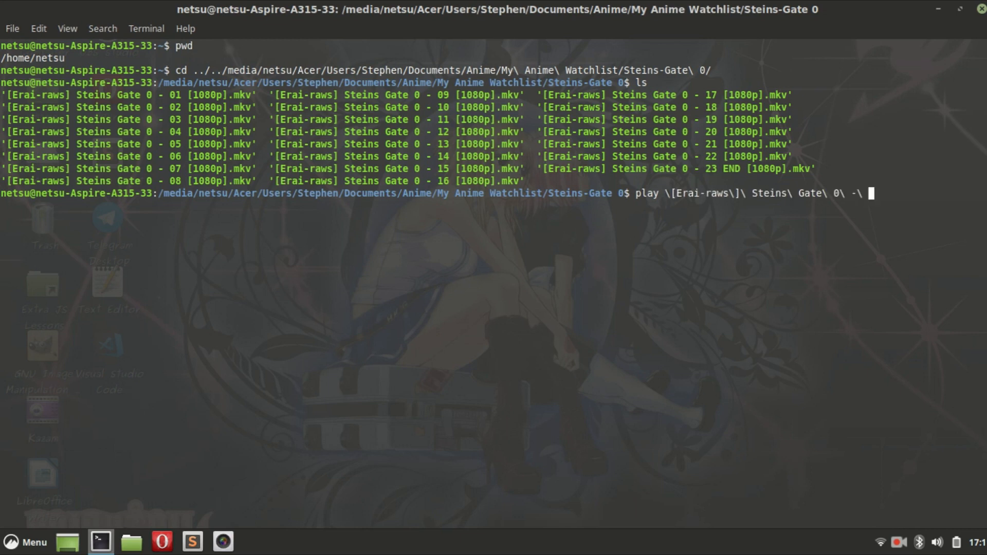
key(Return)
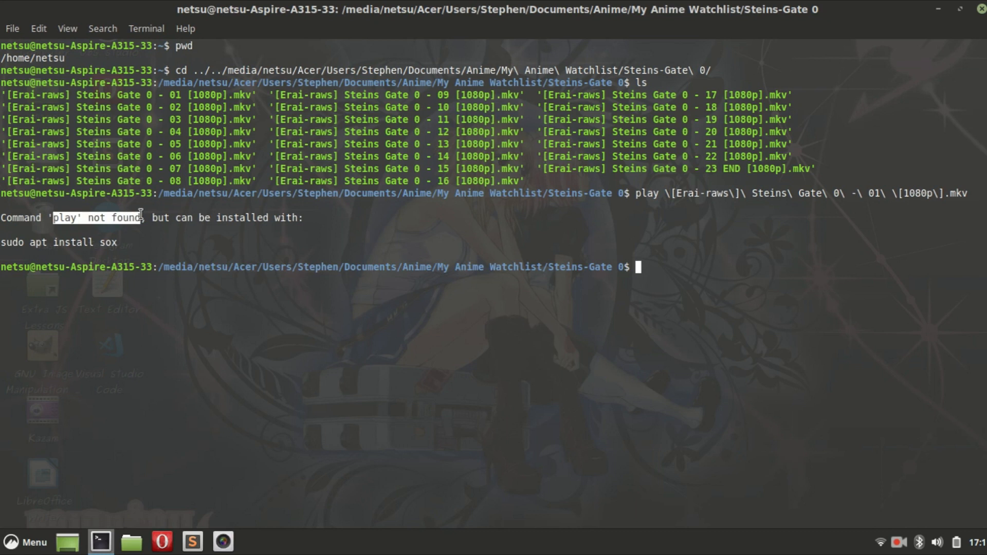
mouse_move(847, 432)
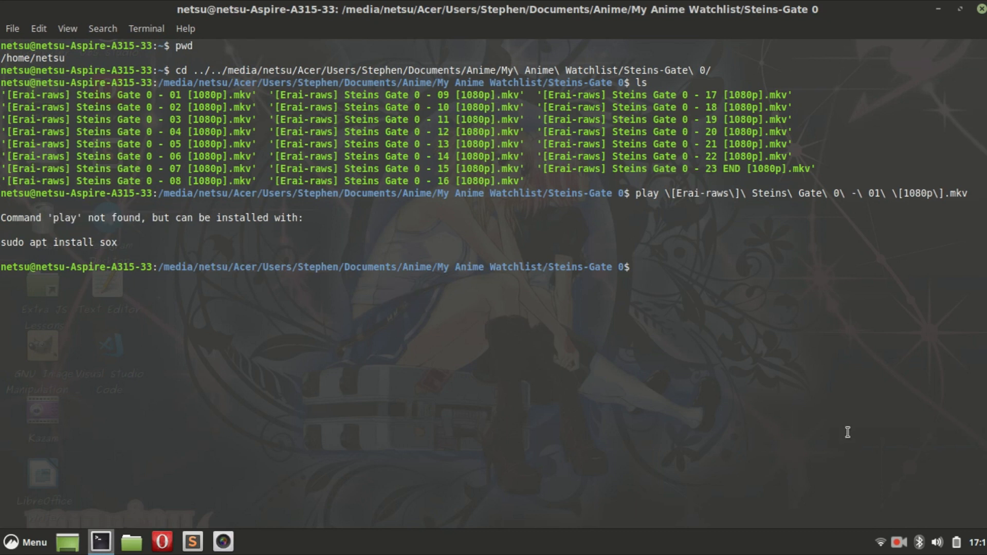
mouse_move(831, 310)
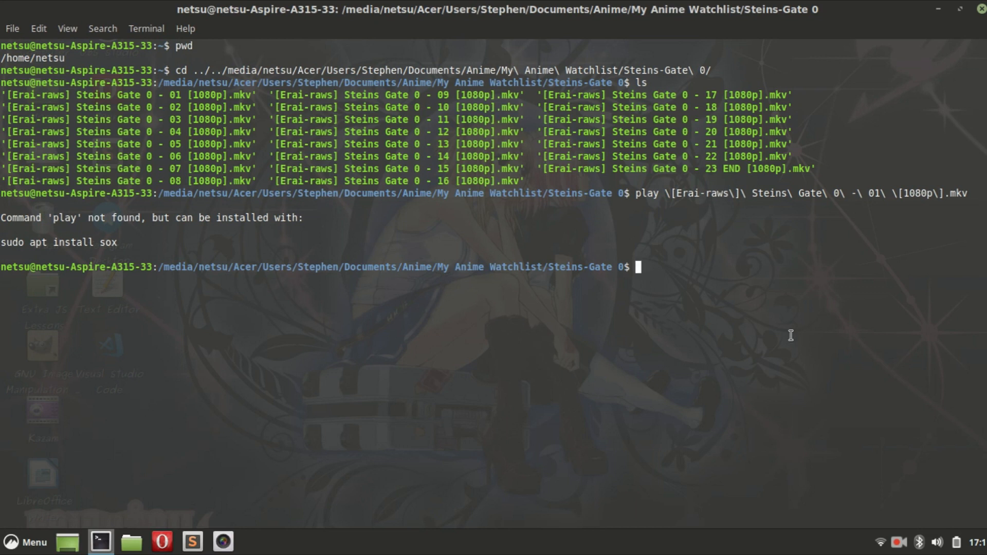
Install mplayer with sudo apt install, supplying the administrator password
text(sudo a)
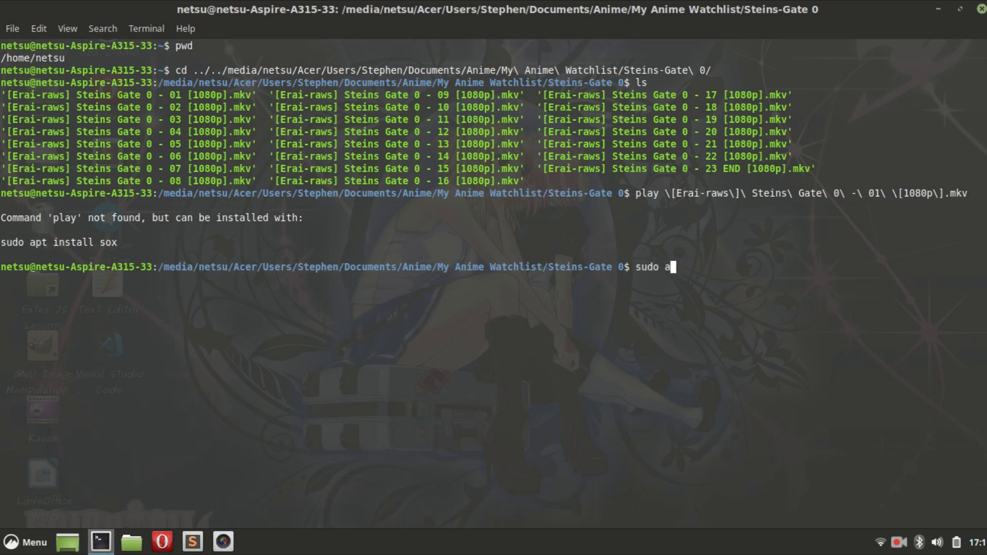
text(tp install mpl)
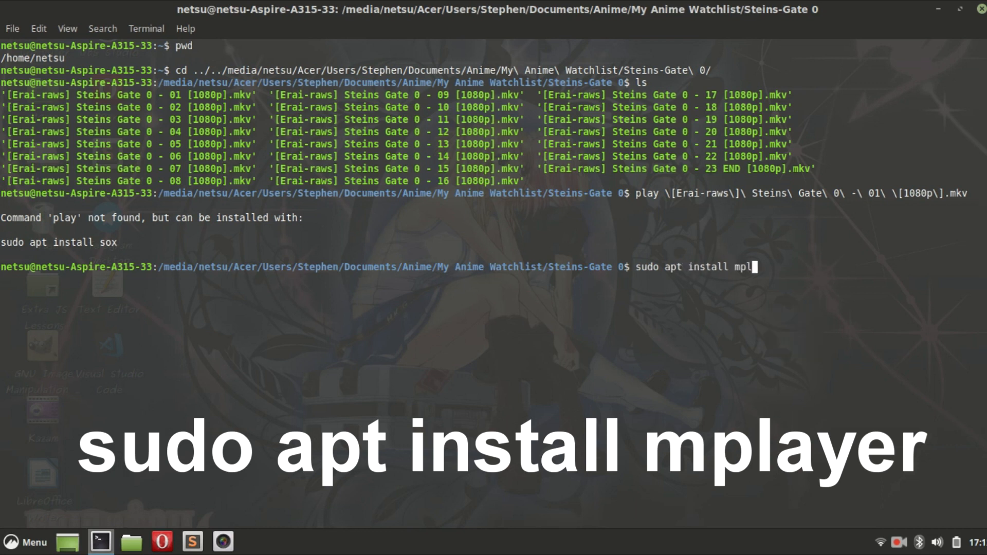
key(Return)
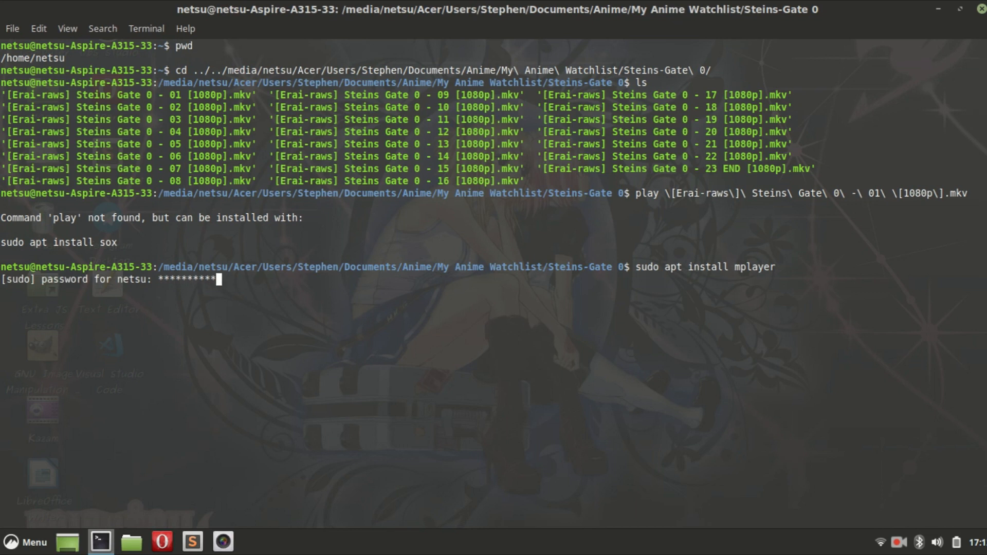
key(Return)
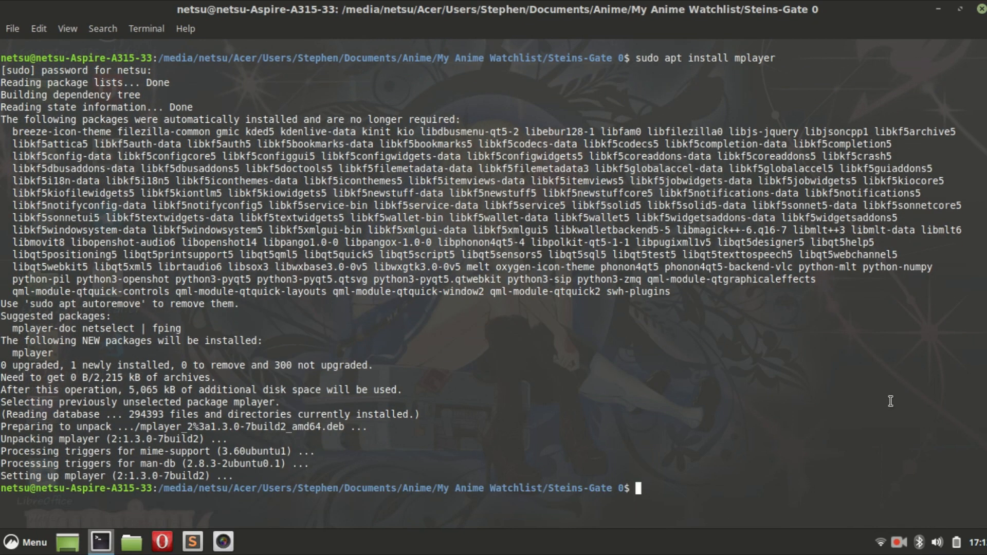
Play the '[Erai-raws] Steins Gate 0 - 01' .mkv episode with mplayer
text(mpla)
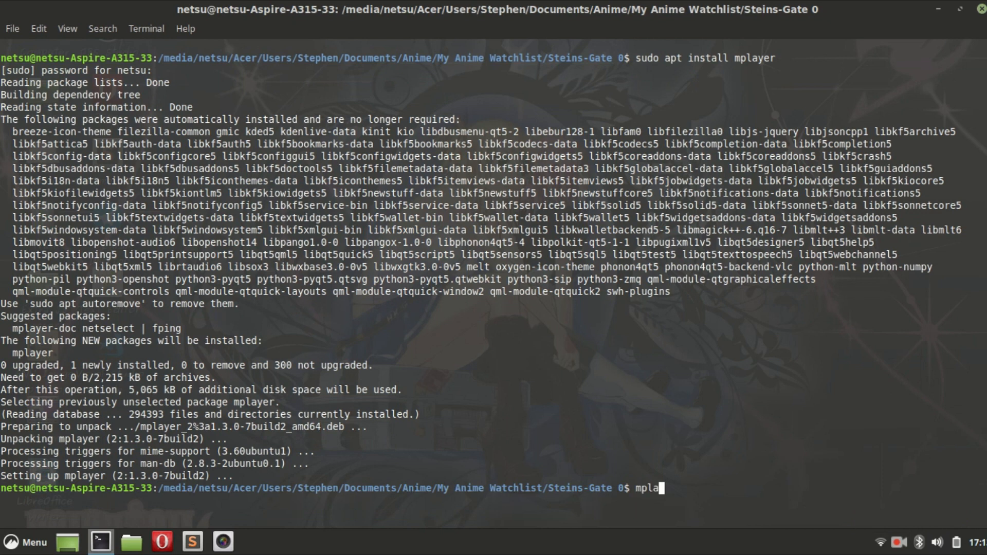
text(yer)
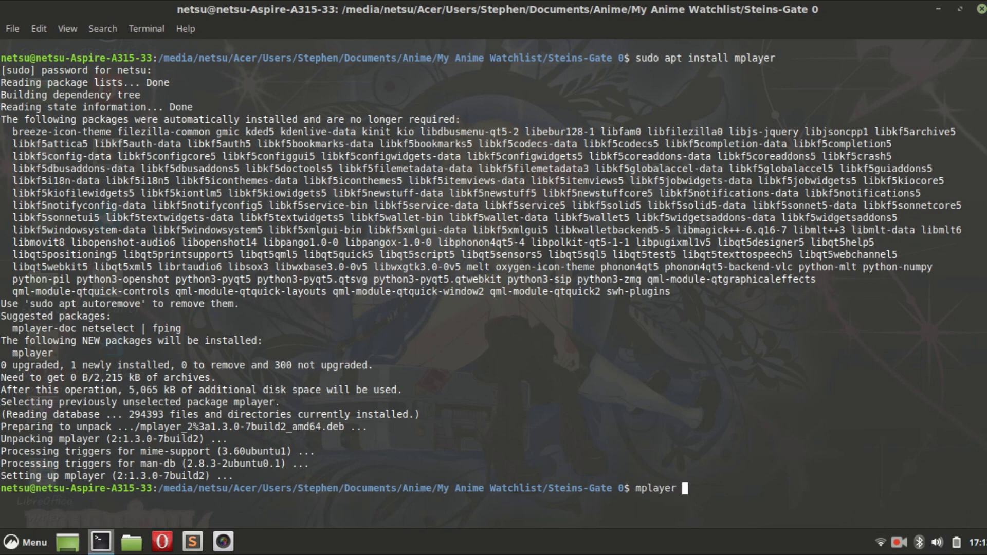
text(\[Erai-raws\]\ Steins\ Gate\ 0\ -\ 01\ \[1080p\].mkv)
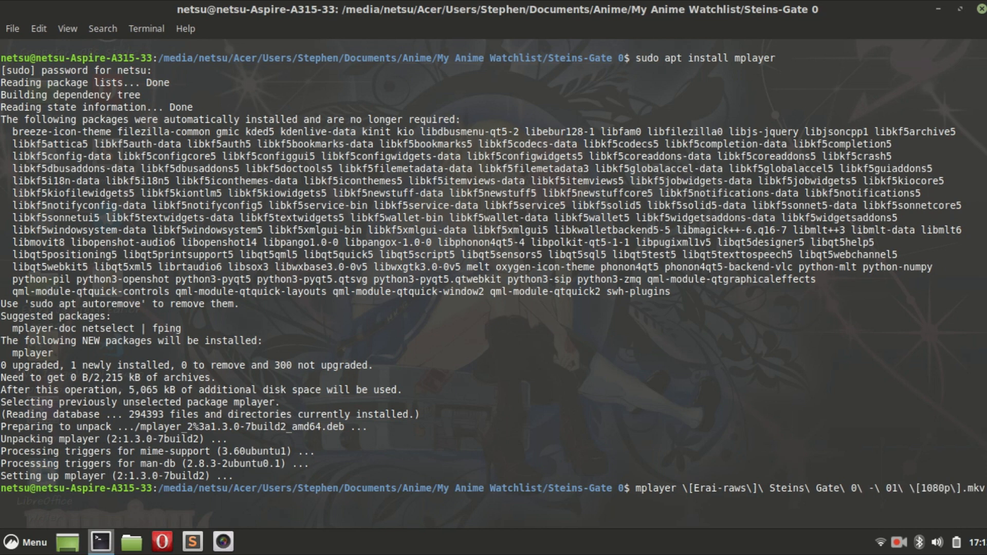
key(Return)
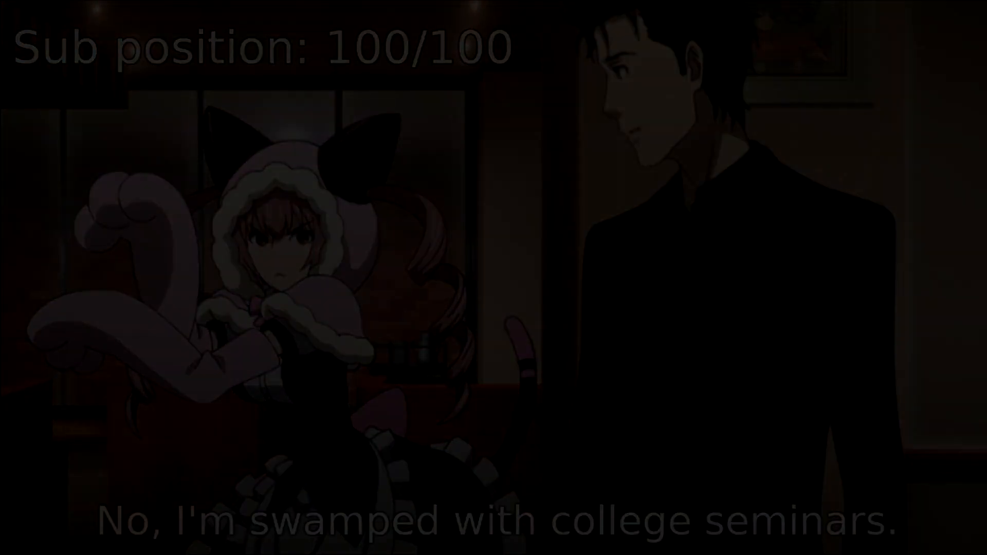
Quit playback with q and run man mplayer to show the manual
key(q)
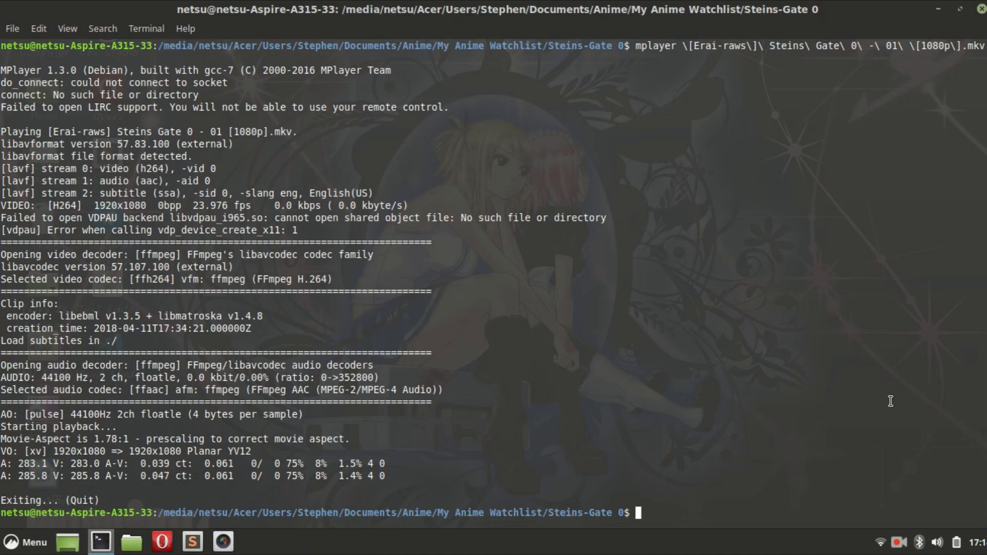
text(man m)
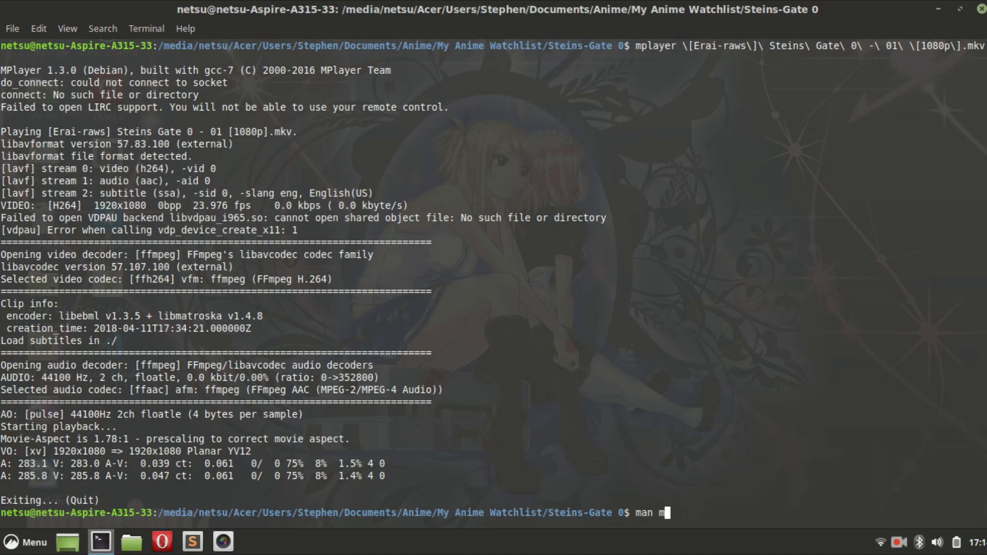
key(Return)
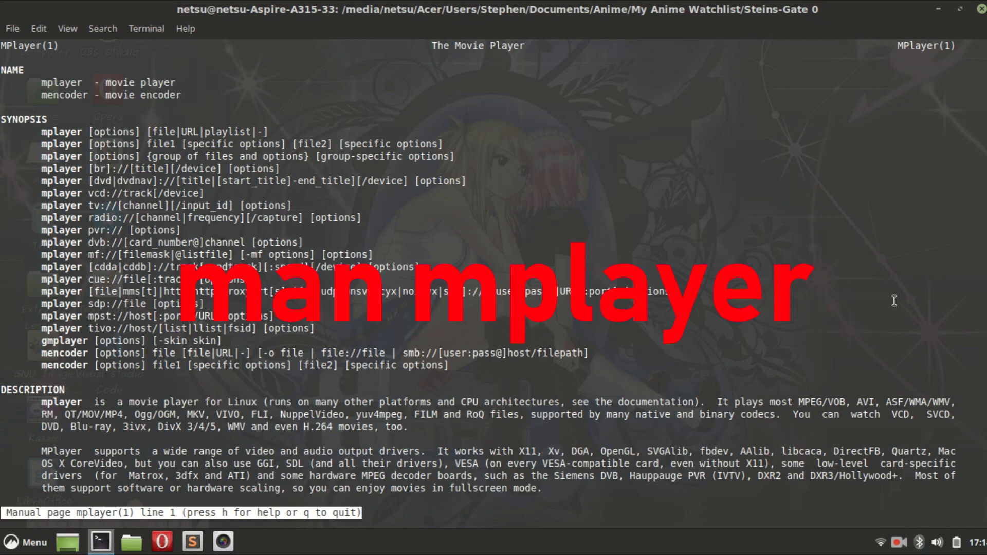
Scroll the mplayer man page down to the INTERACTIVE CONTROL keyboard control section
scroll(down, 3)
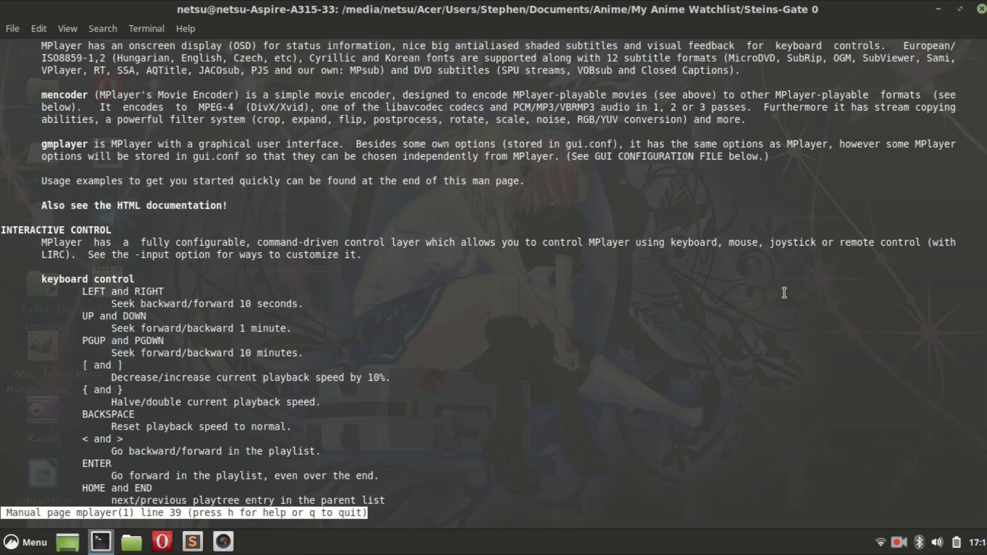
scroll(down, 3)
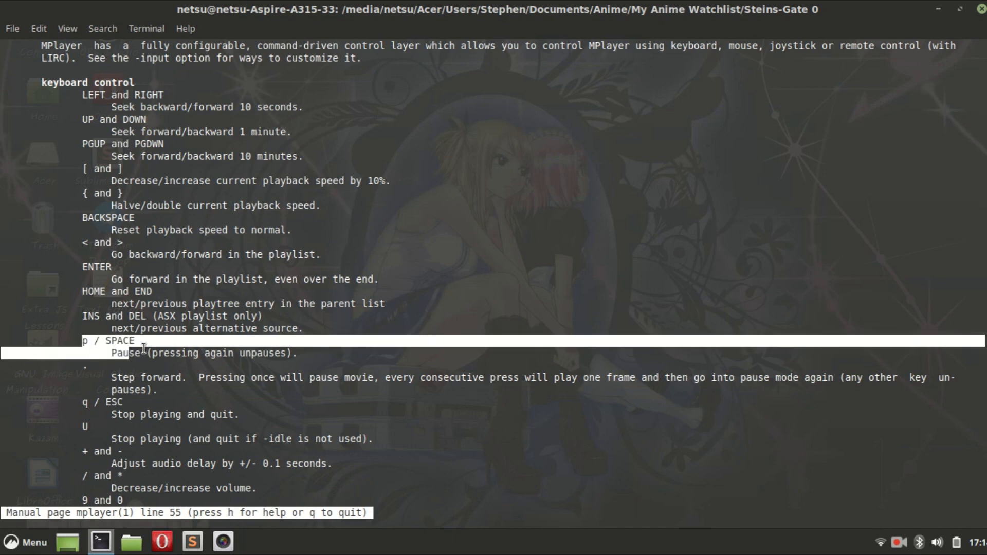
mouse_move(321, 359)
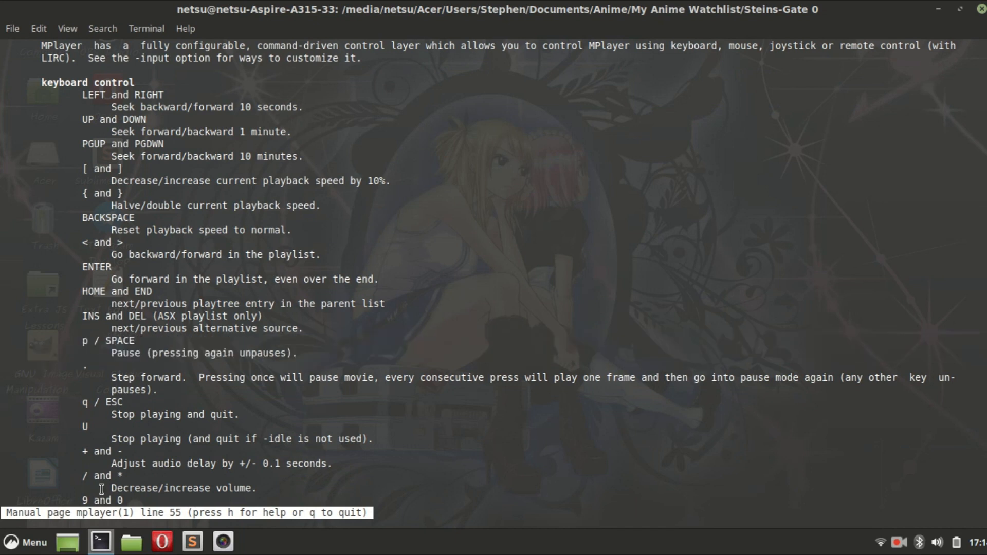
mouse_move(403, 314)
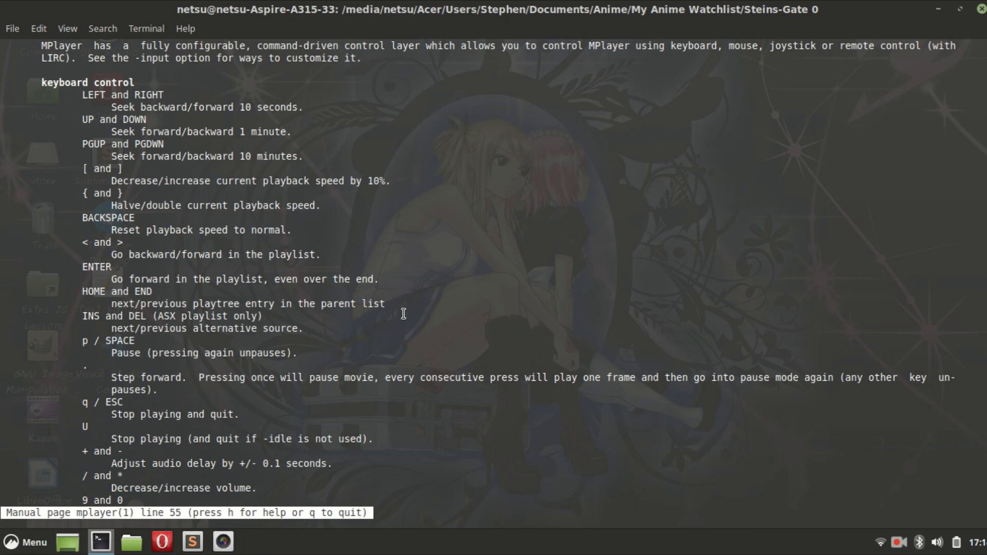